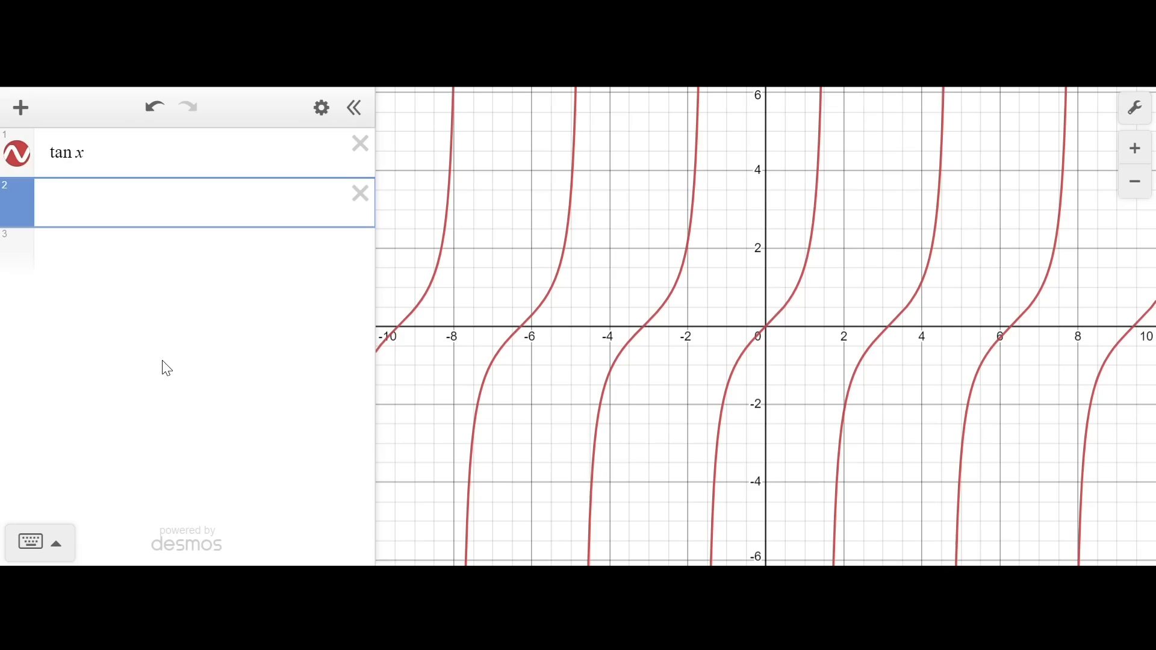
{"action": "type", "text": "x"}
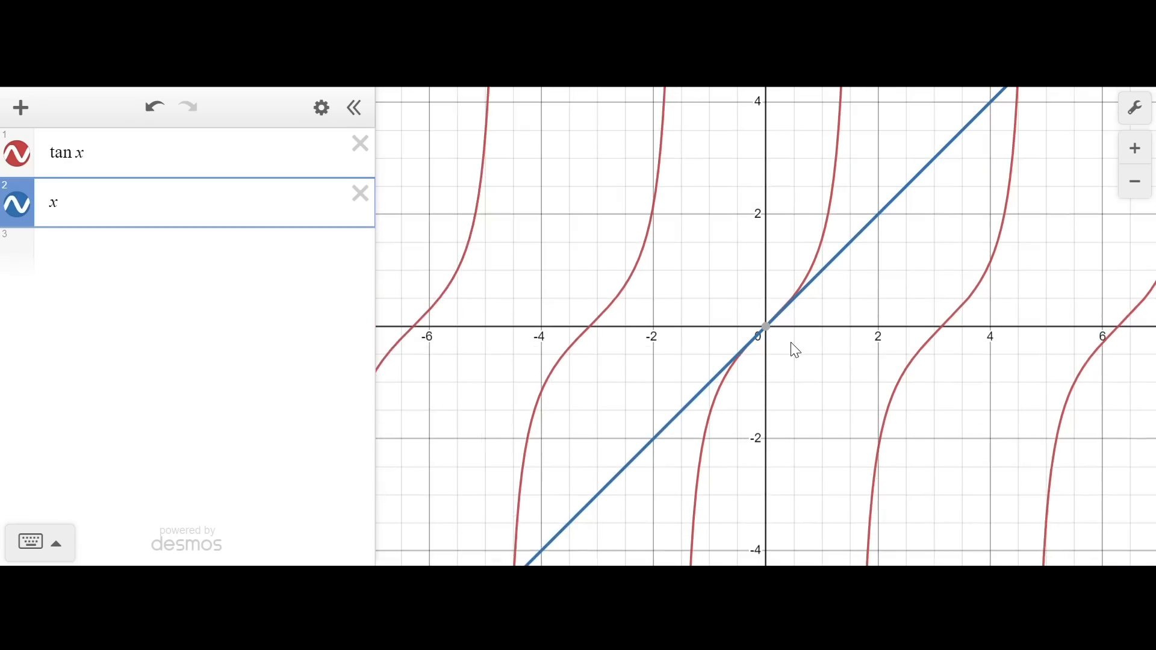